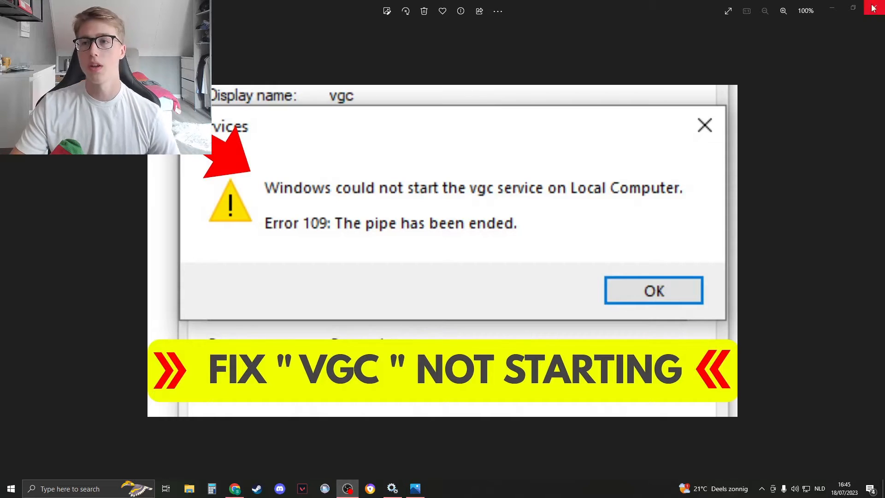
Step: Search Windows for 'services' so the Services app shows as best match
click(653, 291)
text(serv)
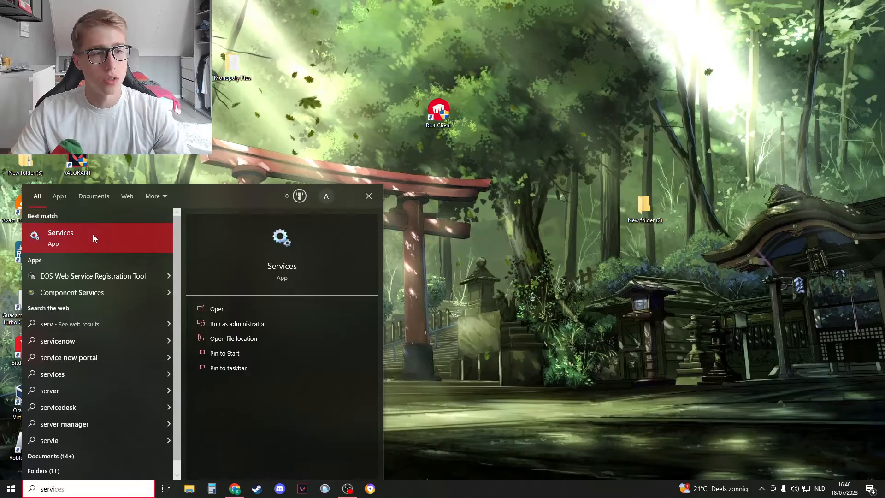
Step: Start the stopped vgc service from its Properties, then close Services back to the desktop
click(60, 232)
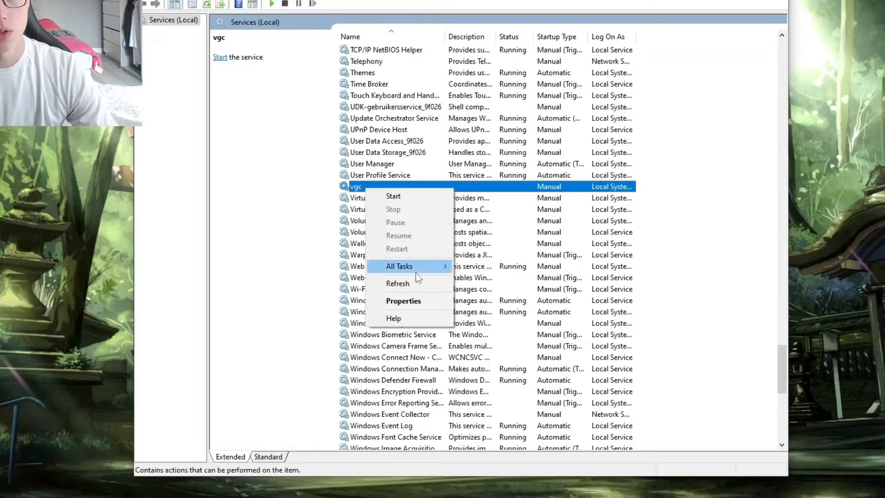
click(403, 301)
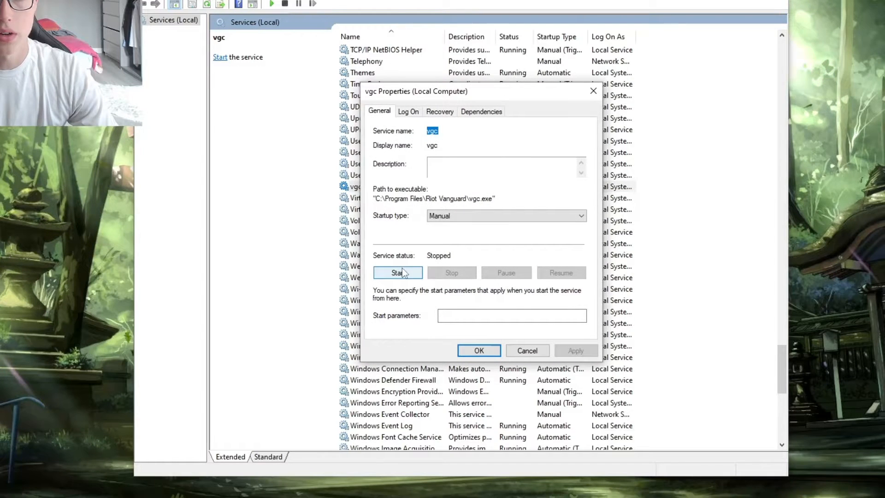
click(398, 273)
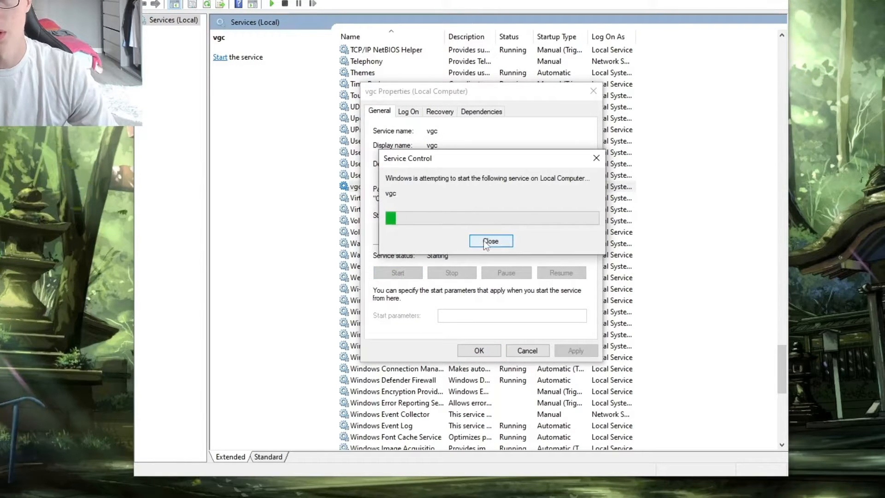
click(490, 241)
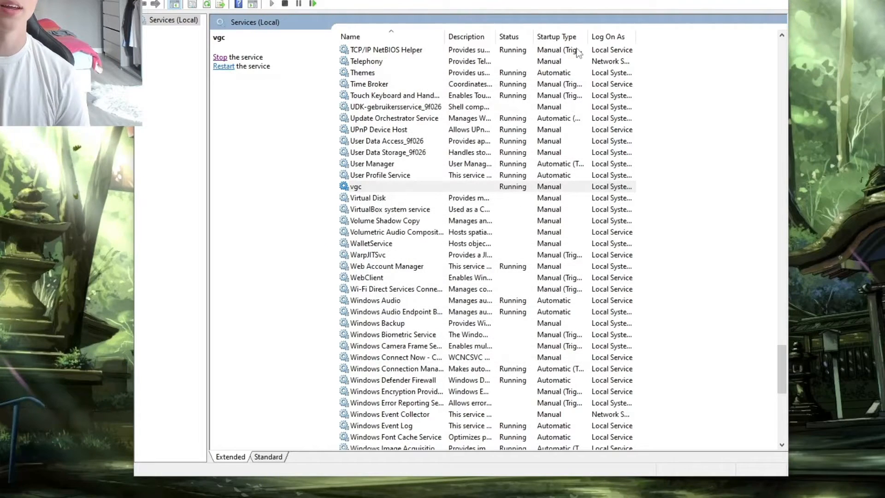
click(221, 56)
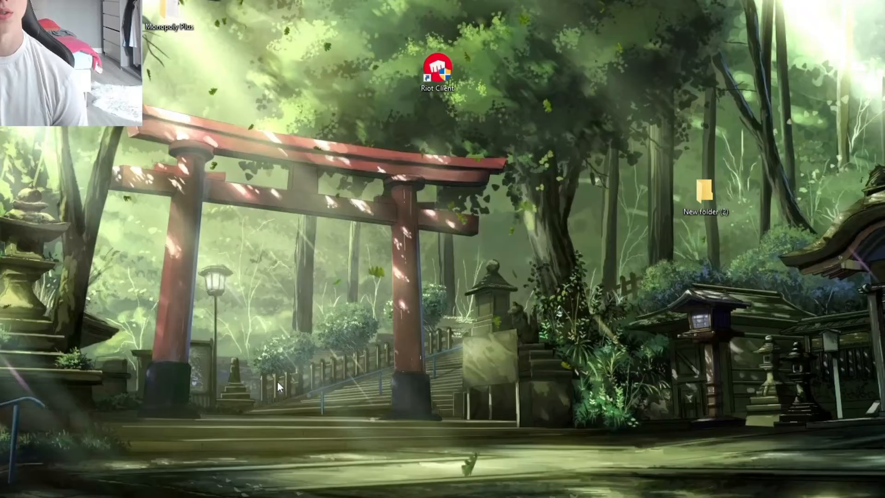
Step: Reach Programs and Features and select Riot Vanguard among the installed programs
text(calculator)
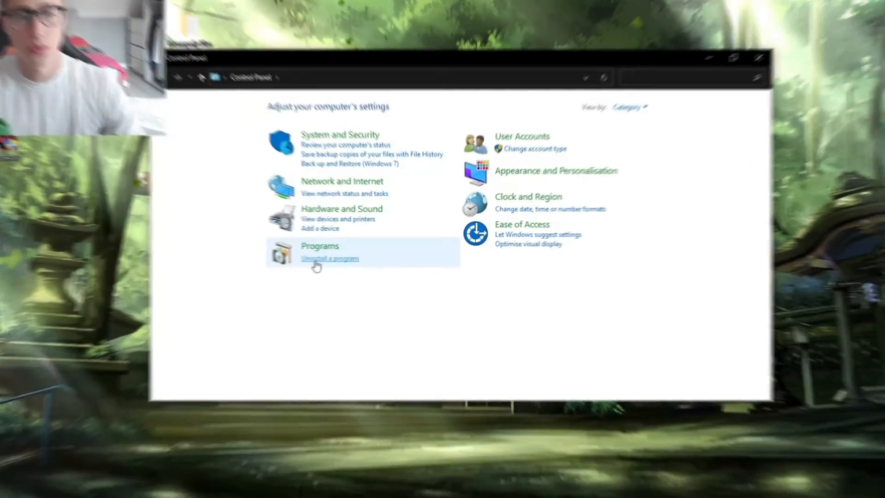
click(330, 259)
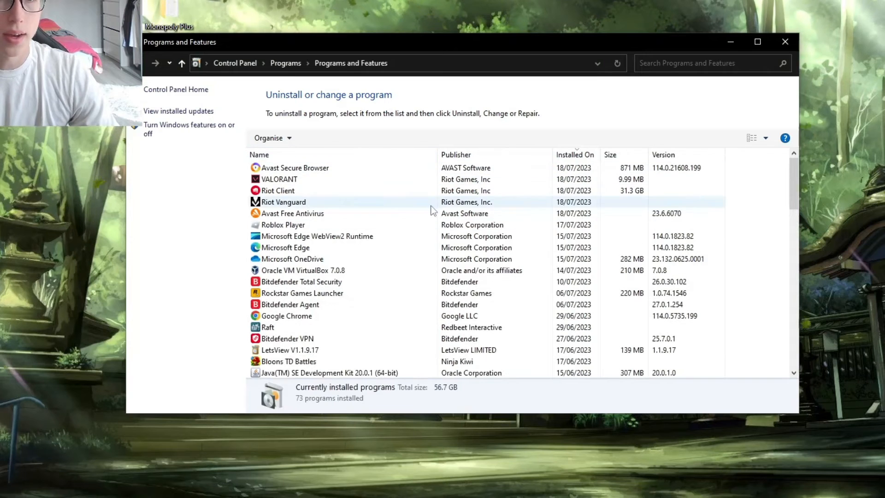
click(283, 202)
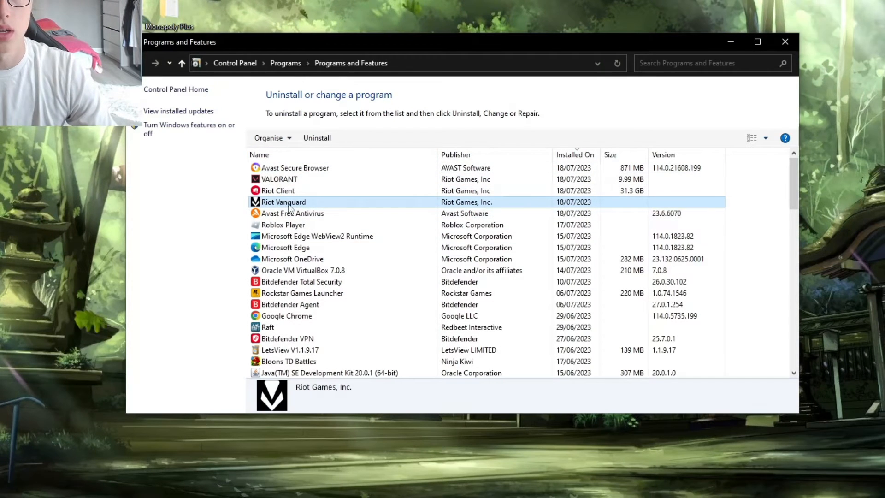
click(711, 63)
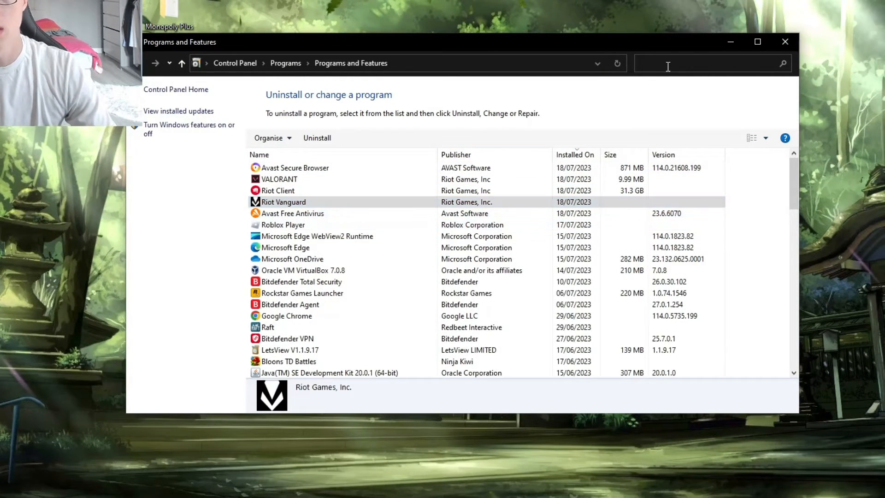
Step: Filter the list by 'riot', uninstall Riot Vanguard, and close Programs and Features
text(riot)
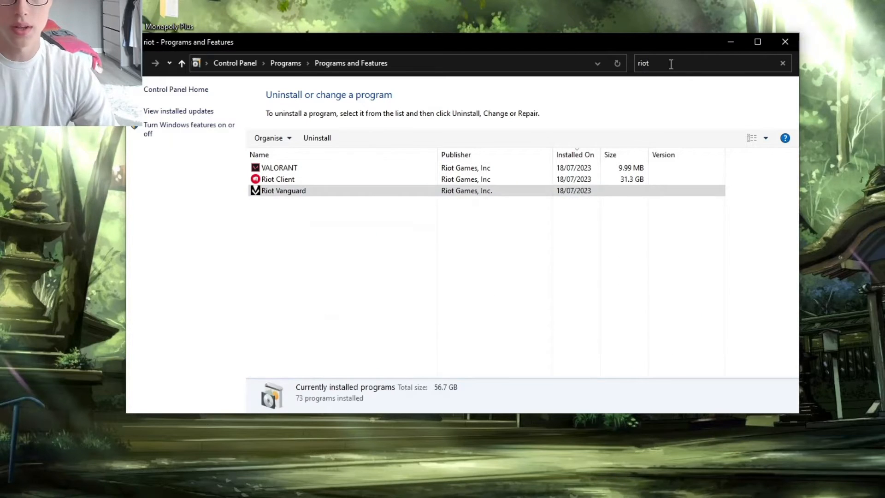
click(283, 190)
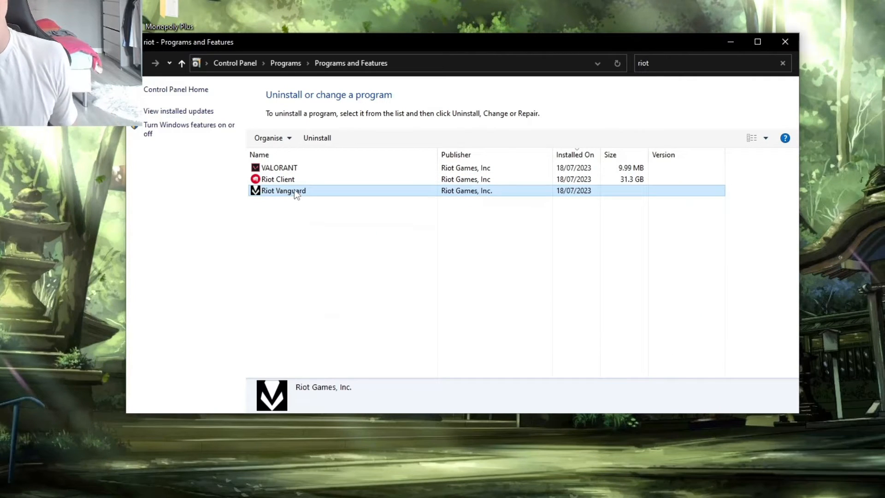
right_click(283, 190)
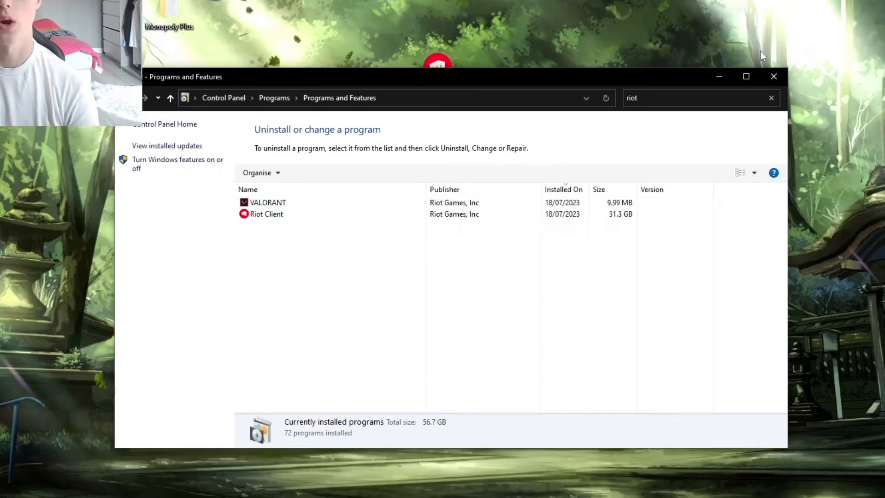
click(774, 76)
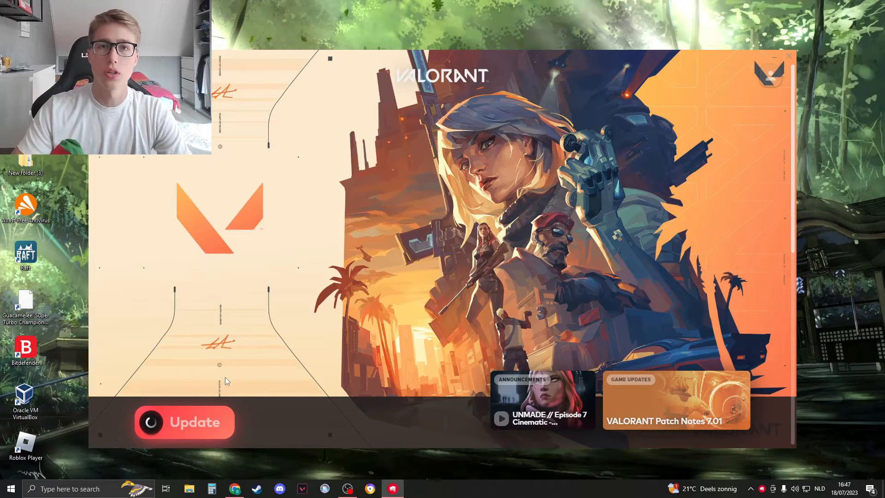
Step: Start the VALORANT update that downloads and reinstalls Riot Vanguard
click(184, 421)
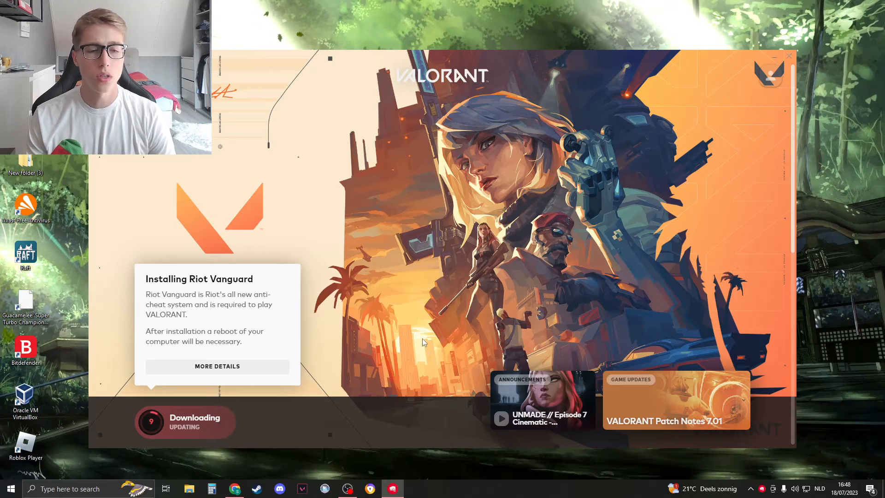